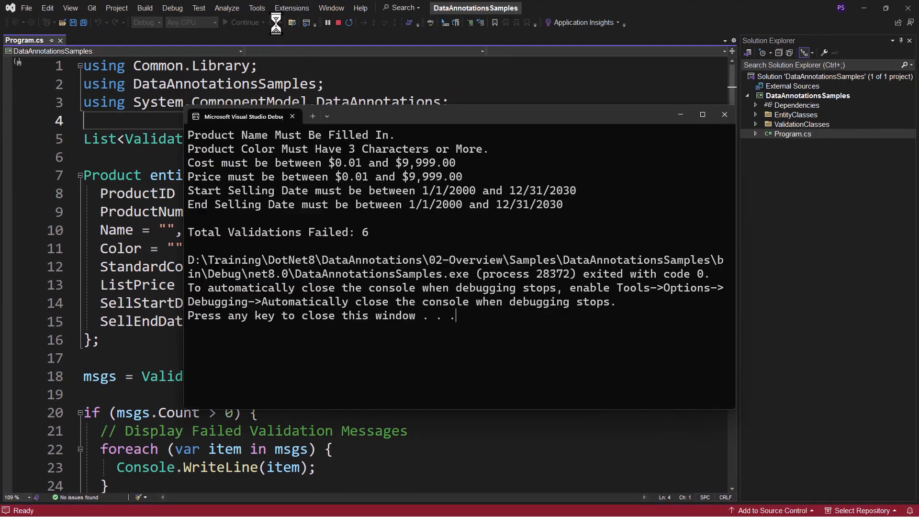
# Close the console window that listed the six validation failures
pyautogui.click(701, 114)
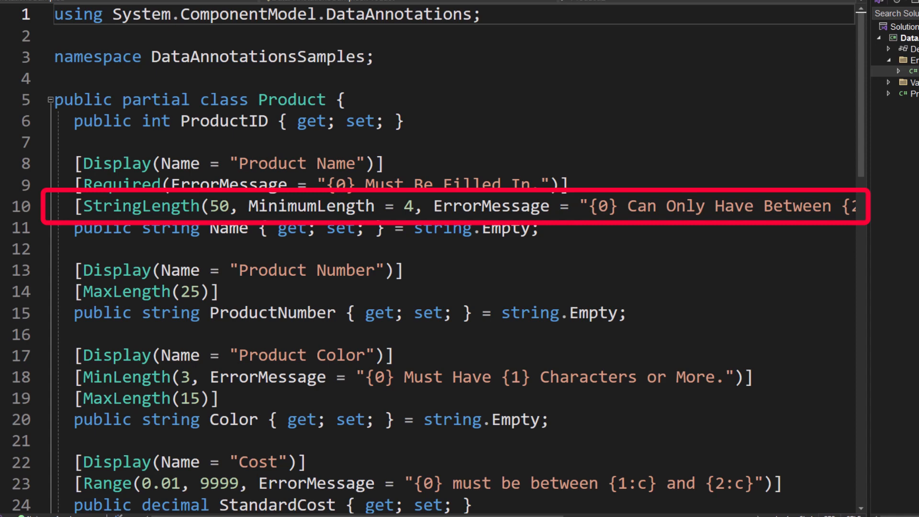
pyautogui.hscroll(3)
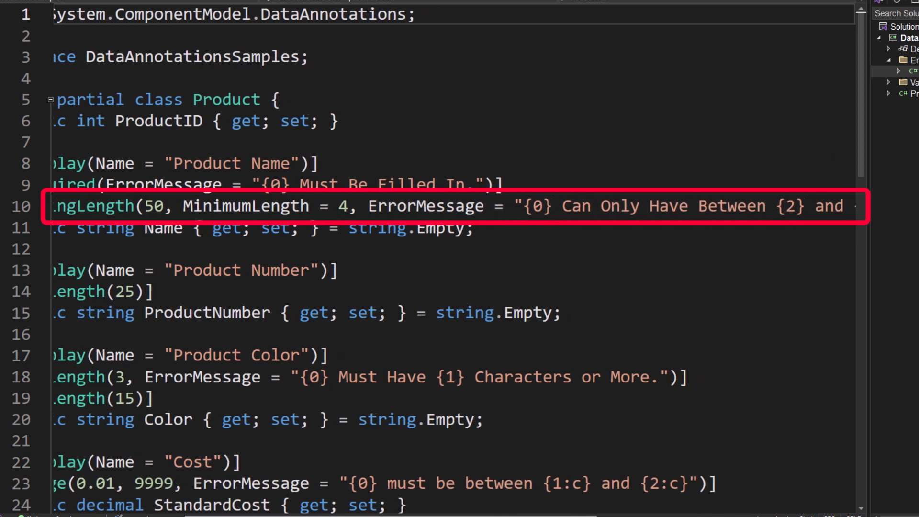
pyautogui.hscroll(3)
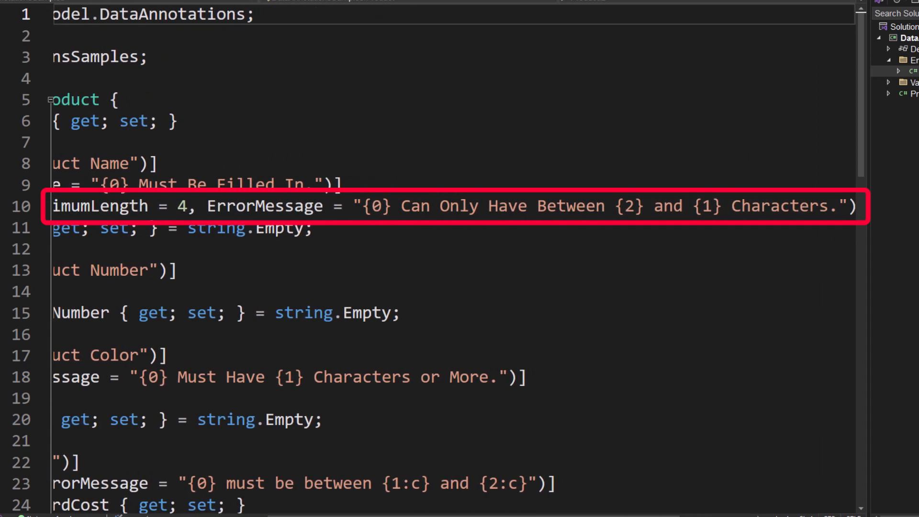
pyautogui.hscroll(-3)
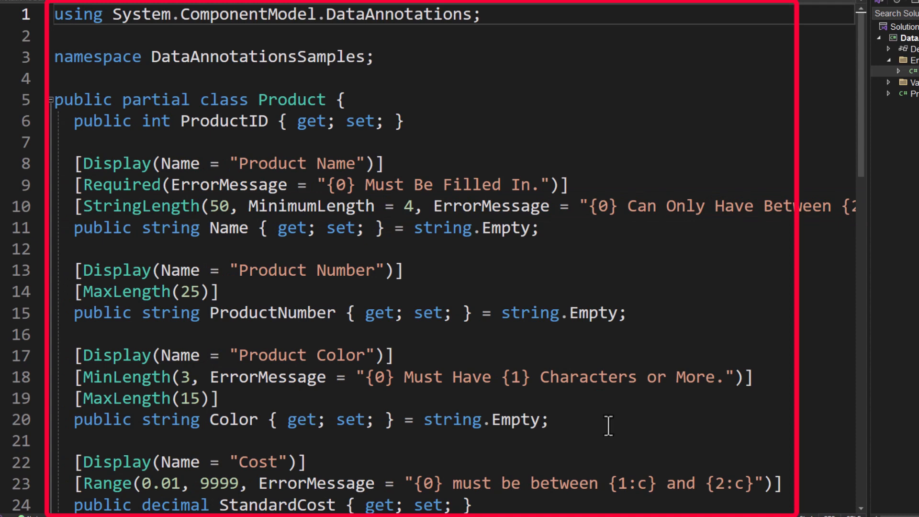
pyautogui.scroll(-3)
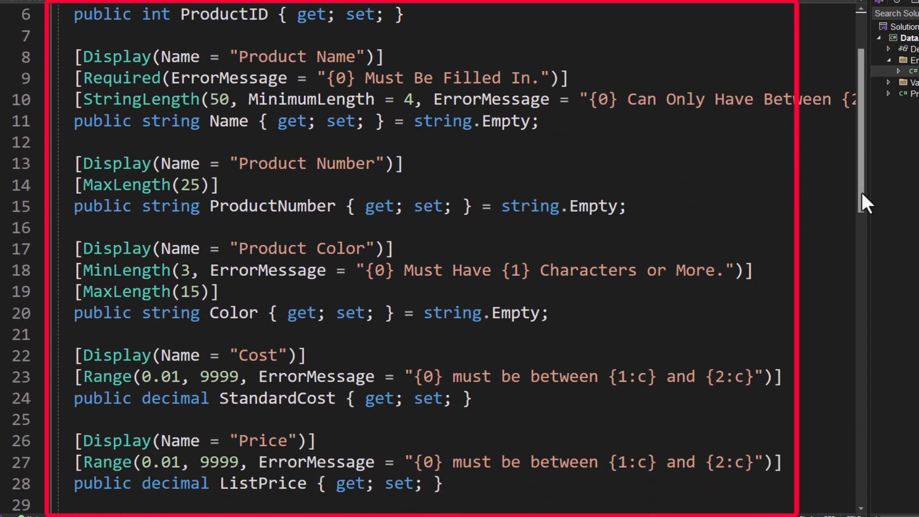
pyautogui.scroll(-3)
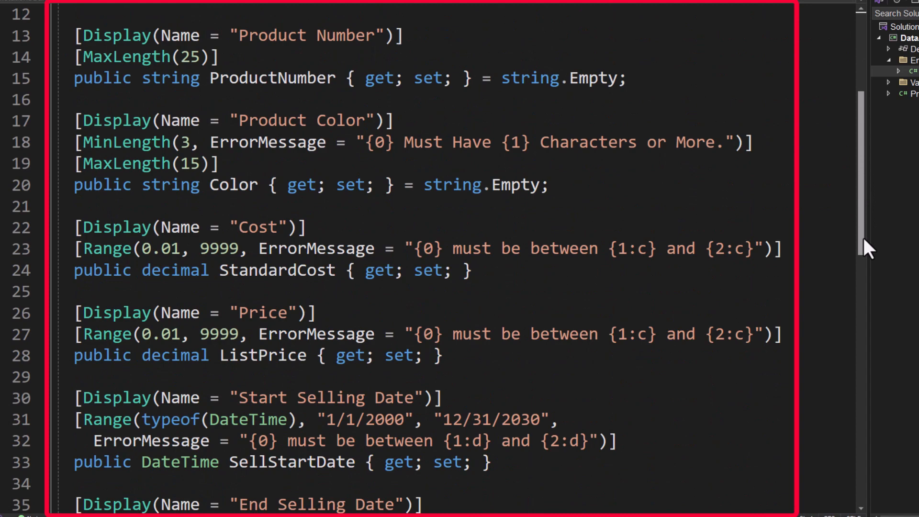
pyautogui.click(84, 41)
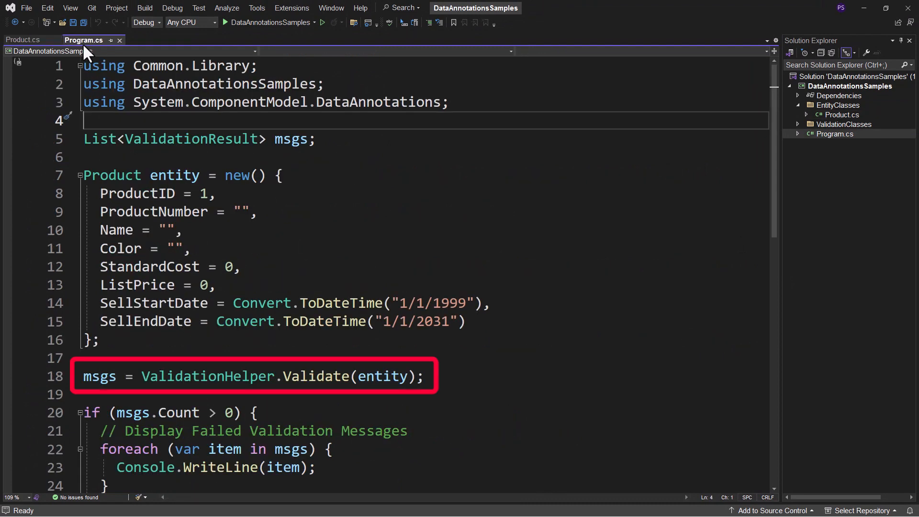
# Return to Program.cs showing the ValidationHelper.Validate(entity) call on line 18
pyautogui.click(798, 125)
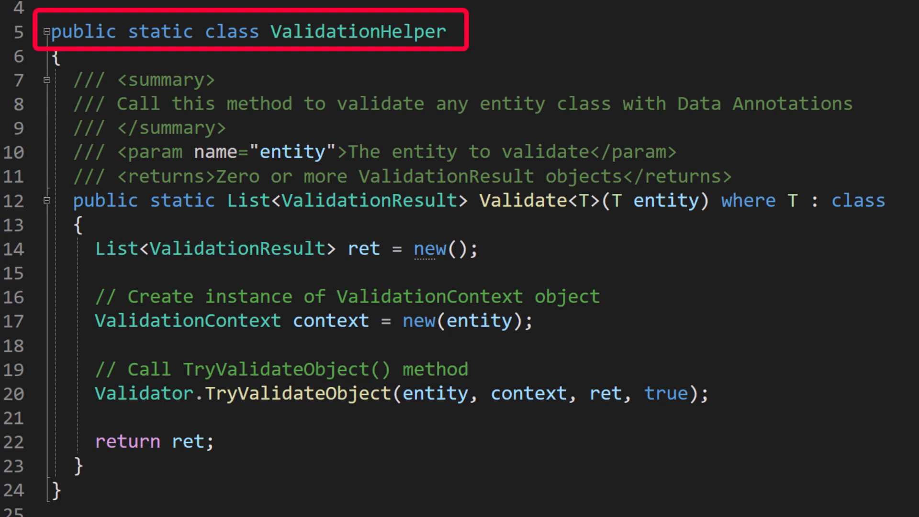
# Navigate to the ValidationHelper class definition to review its generic Validate<T> method
pyautogui.click(458, 200)
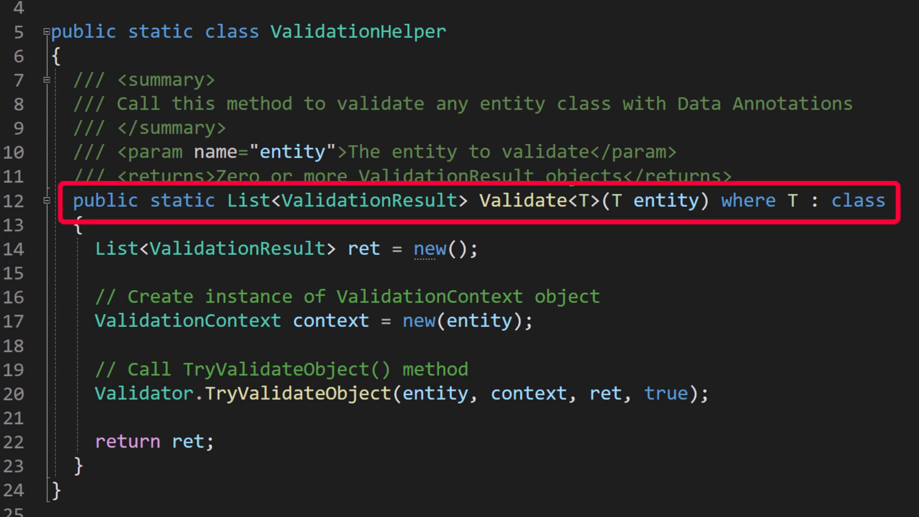